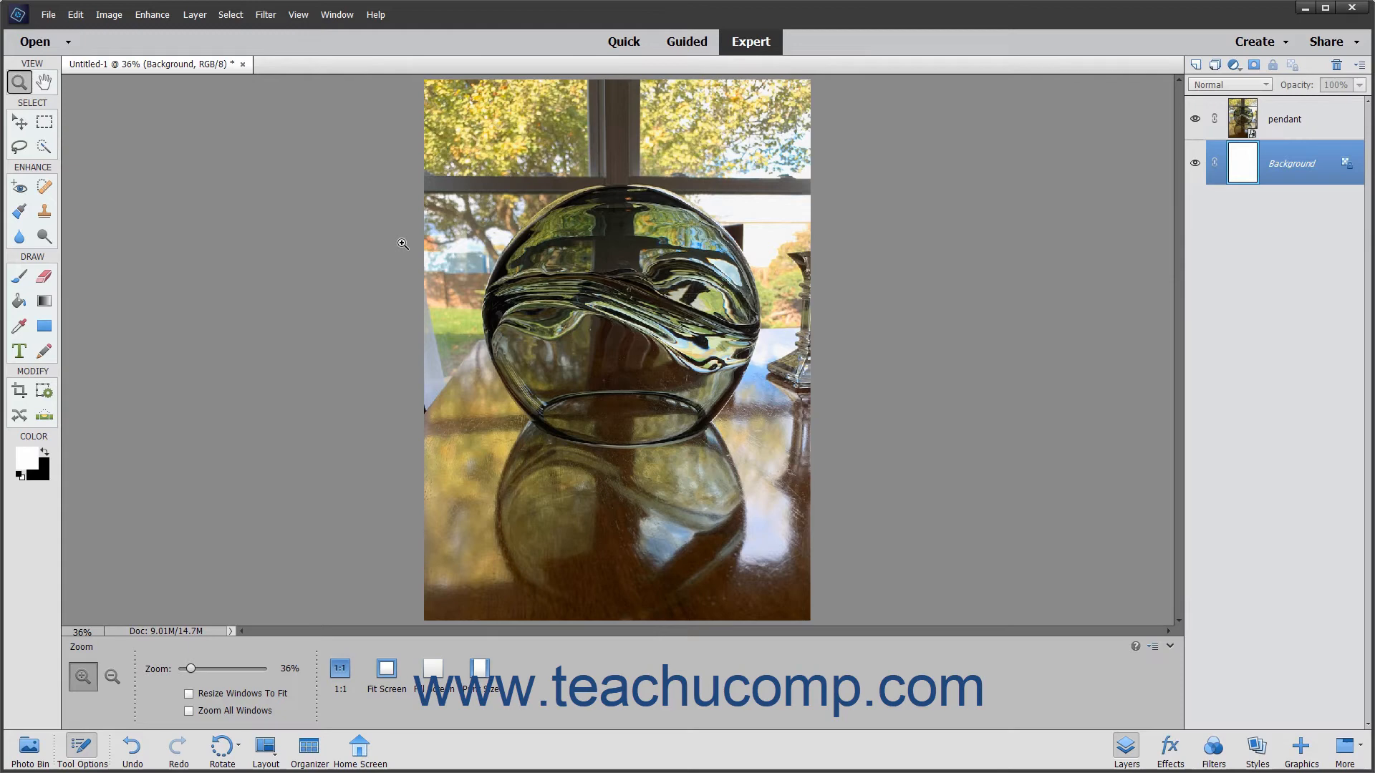
mouse_move(1152, 171)
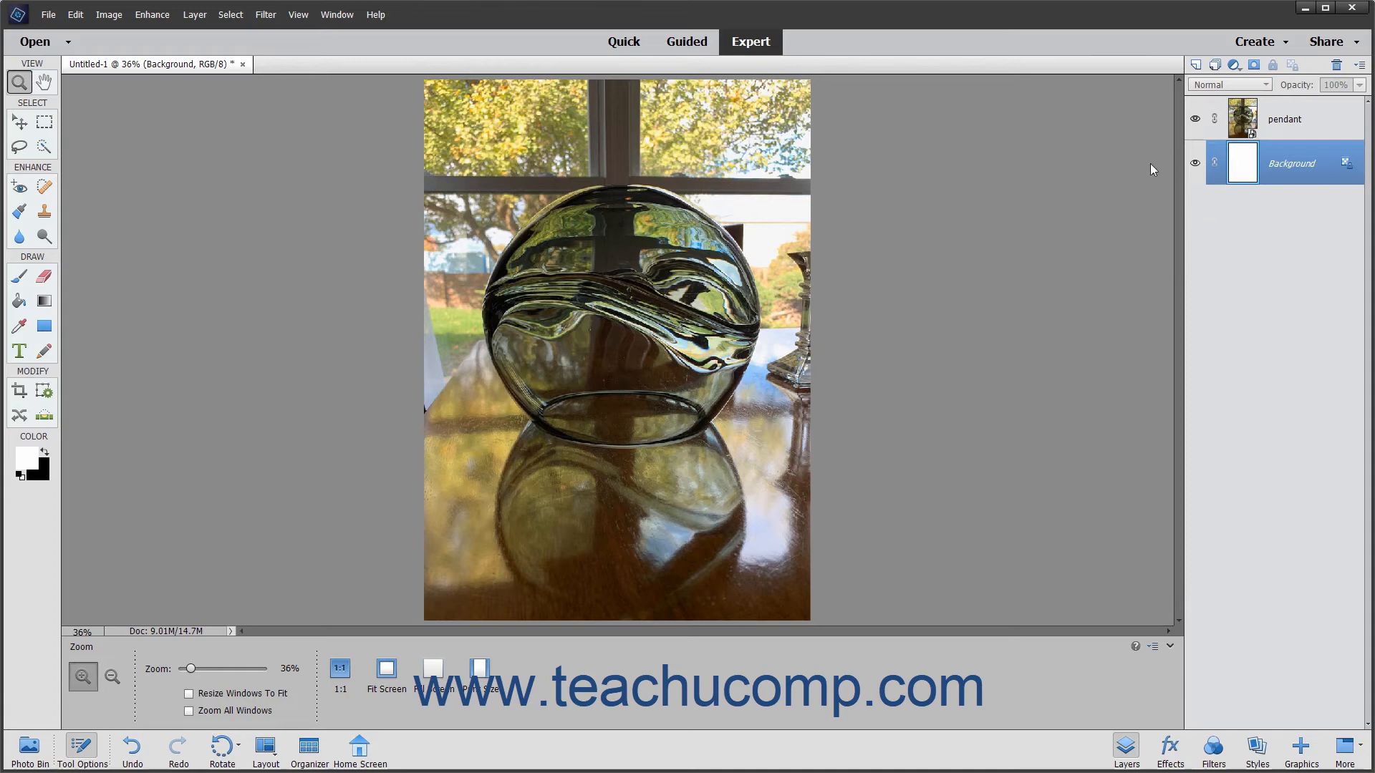
mouse_move(289, 278)
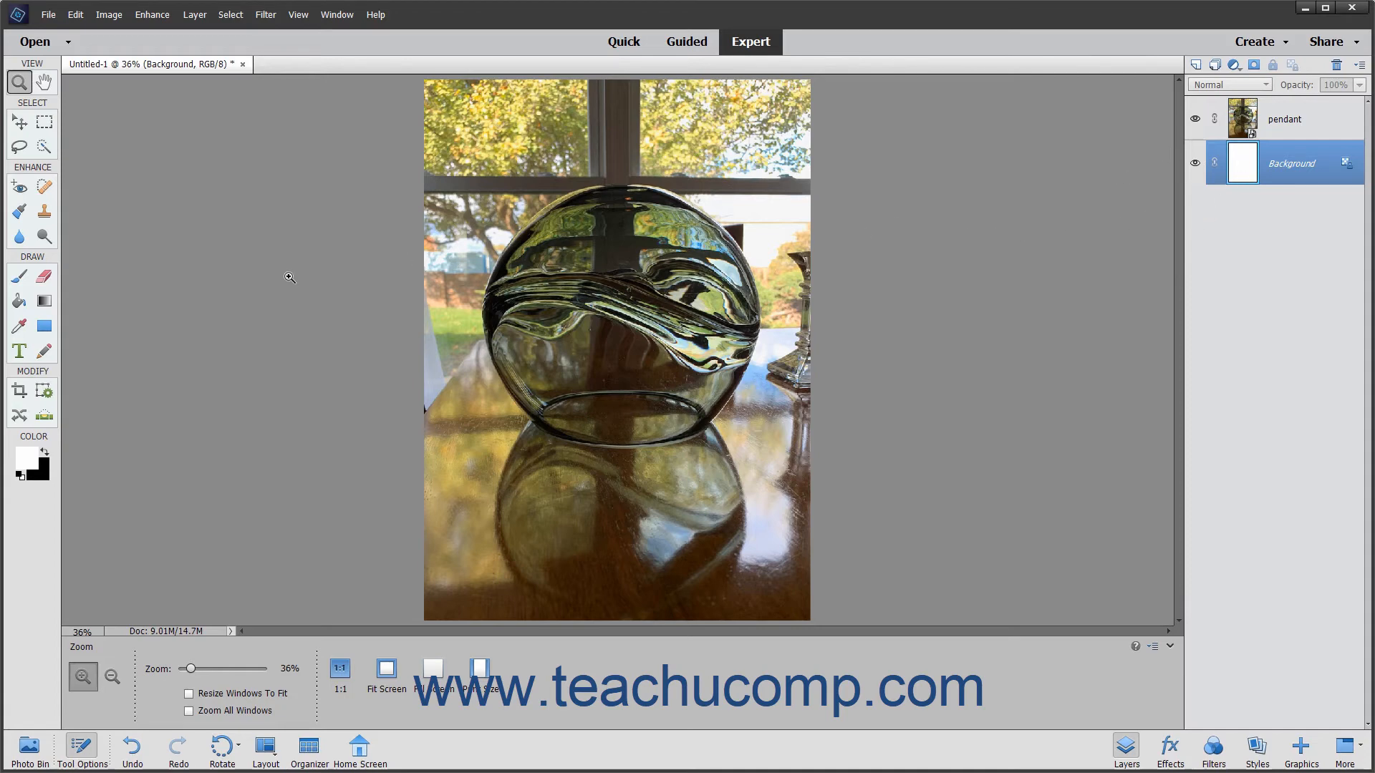
mouse_move(279, 279)
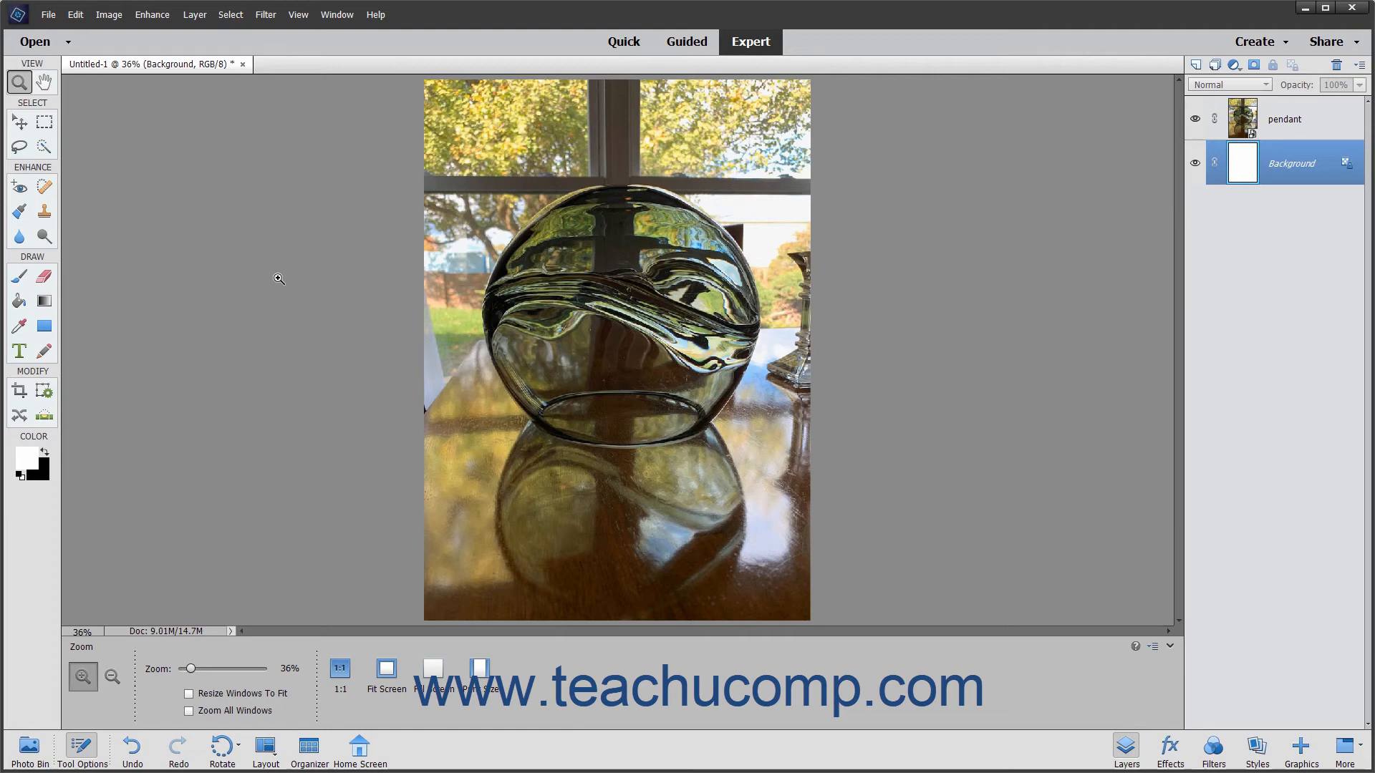
mouse_move(242, 178)
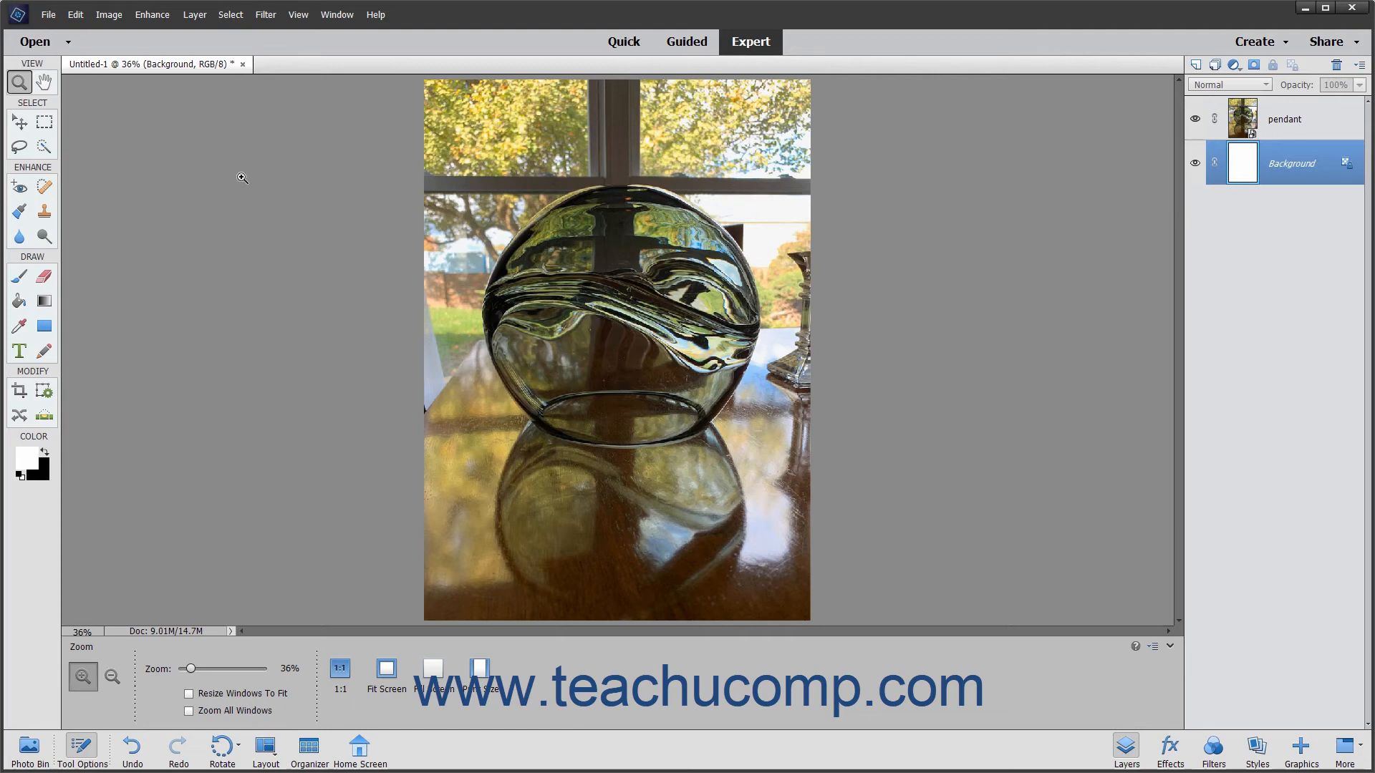
Bring up the Layer menu with the Background layer active.
click(194, 15)
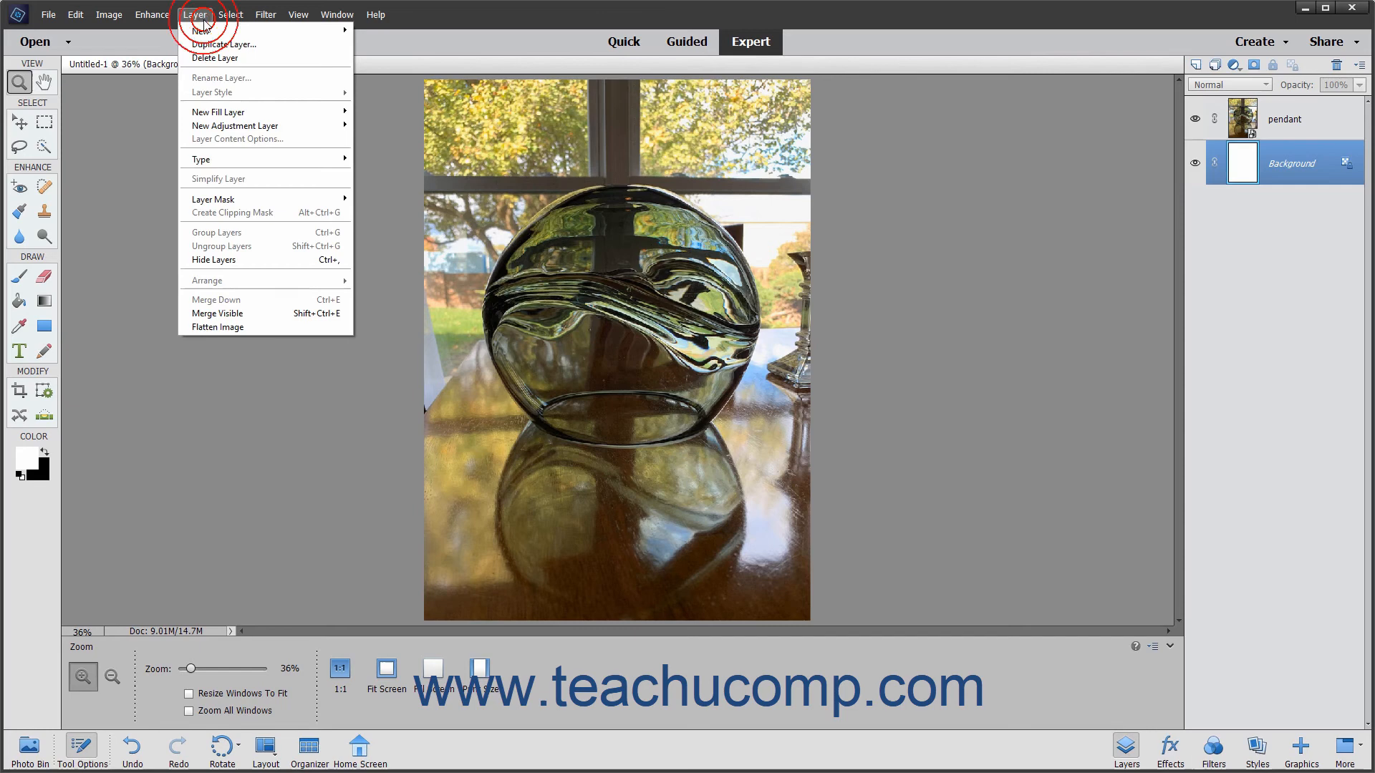
Flatten the pendant photo and blank layer into a single Background layer, then reach the Image menu.
click(218, 327)
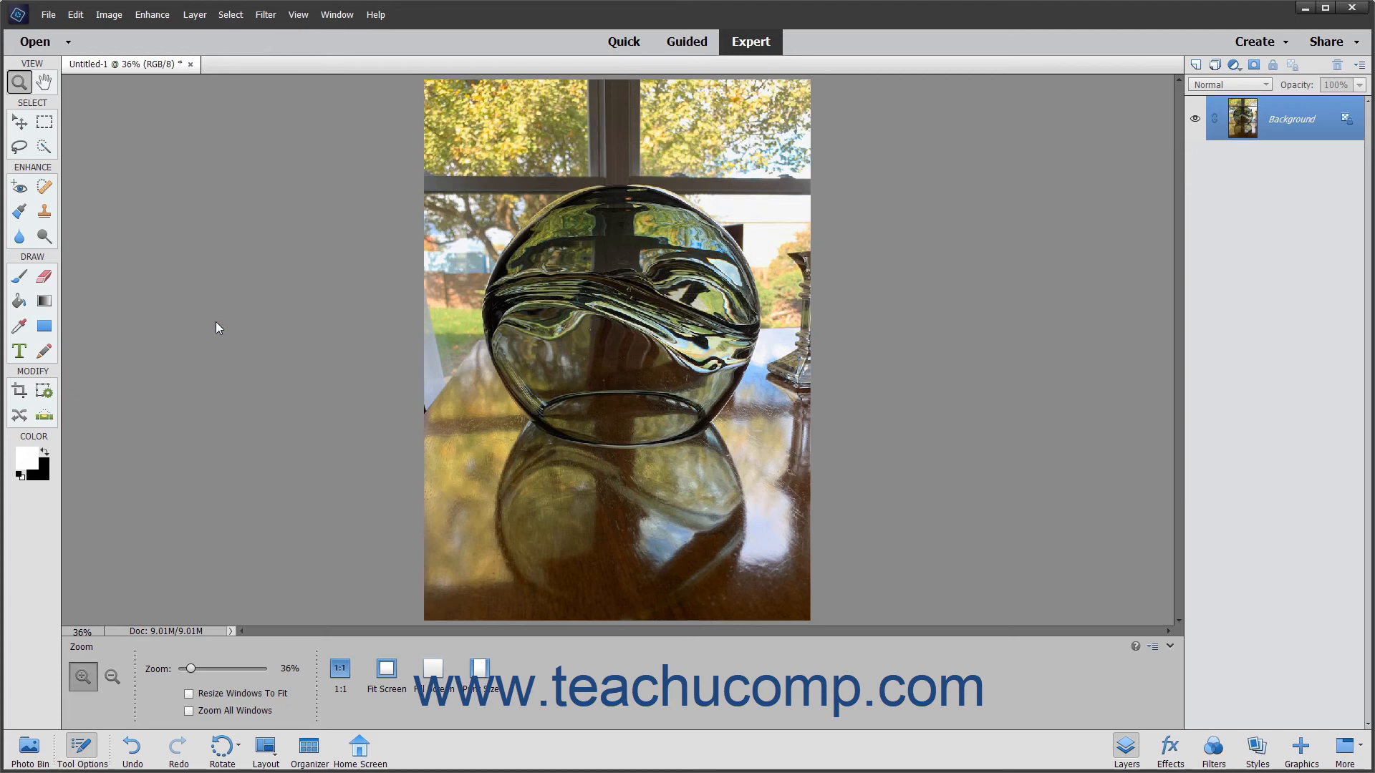
click(108, 15)
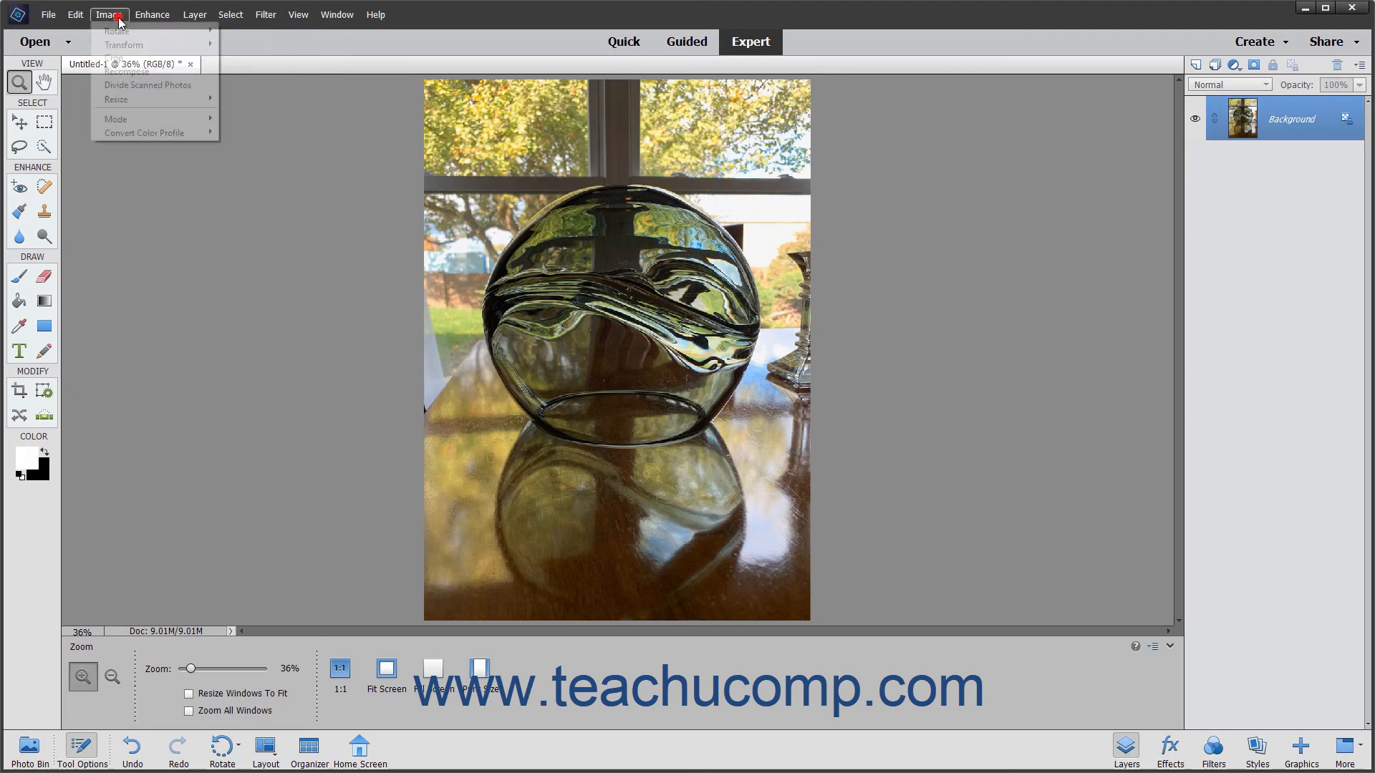
mouse_move(114, 118)
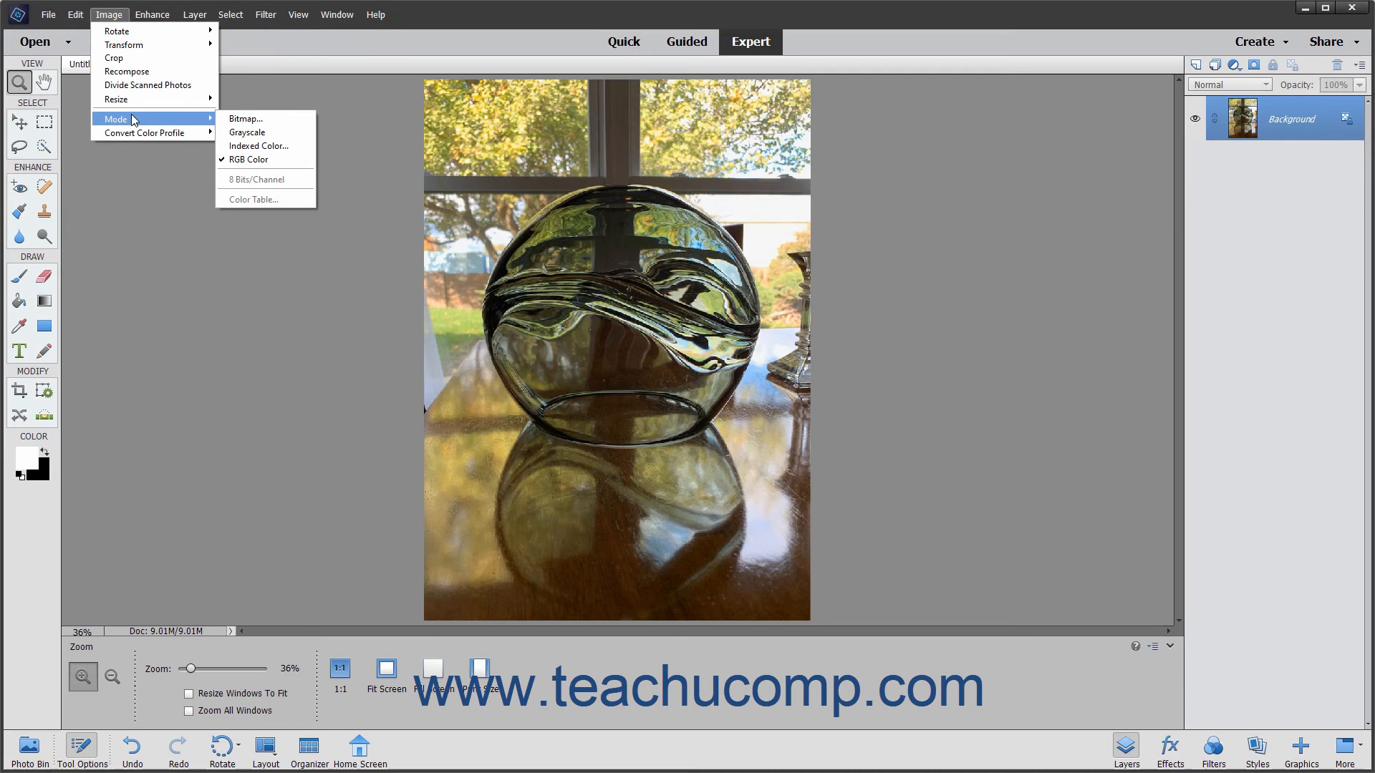
mouse_move(245, 119)
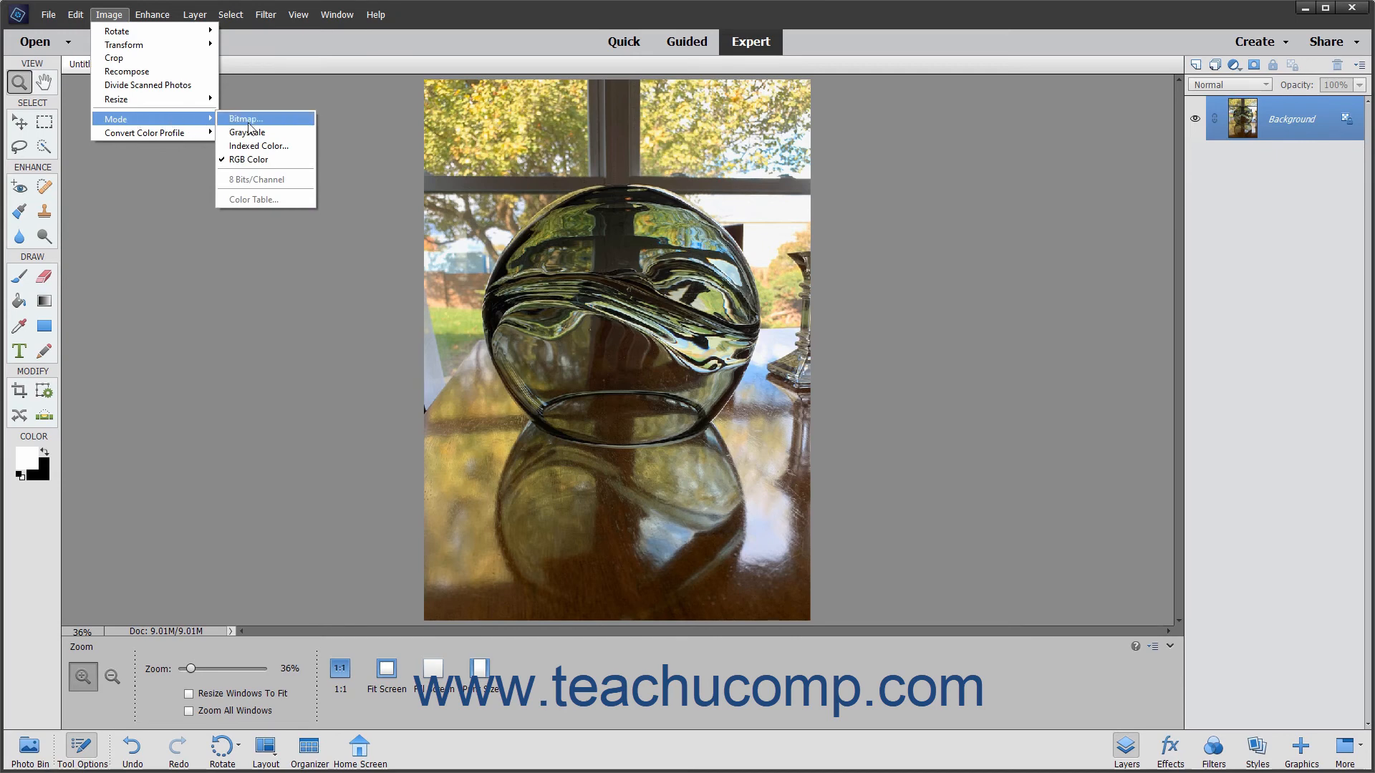
mouse_move(249, 158)
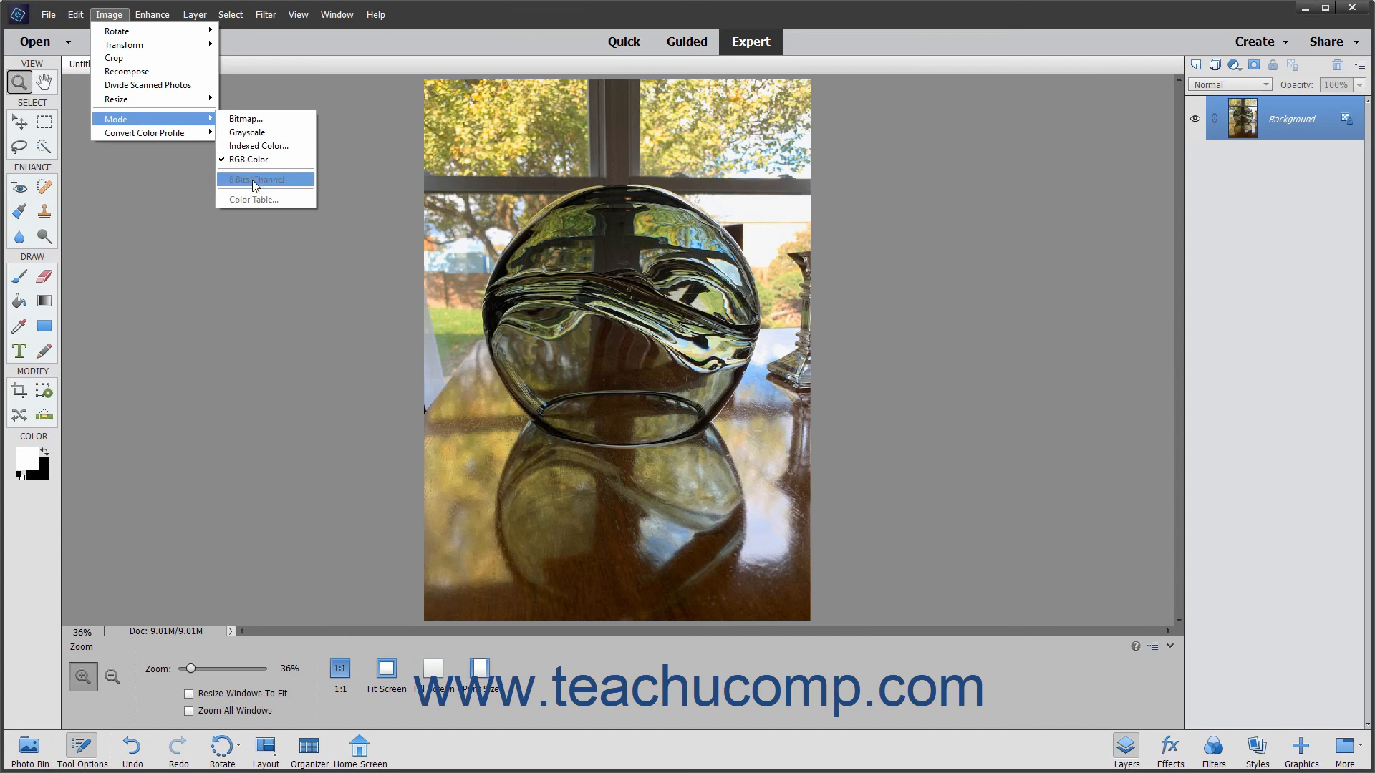
mouse_move(255, 132)
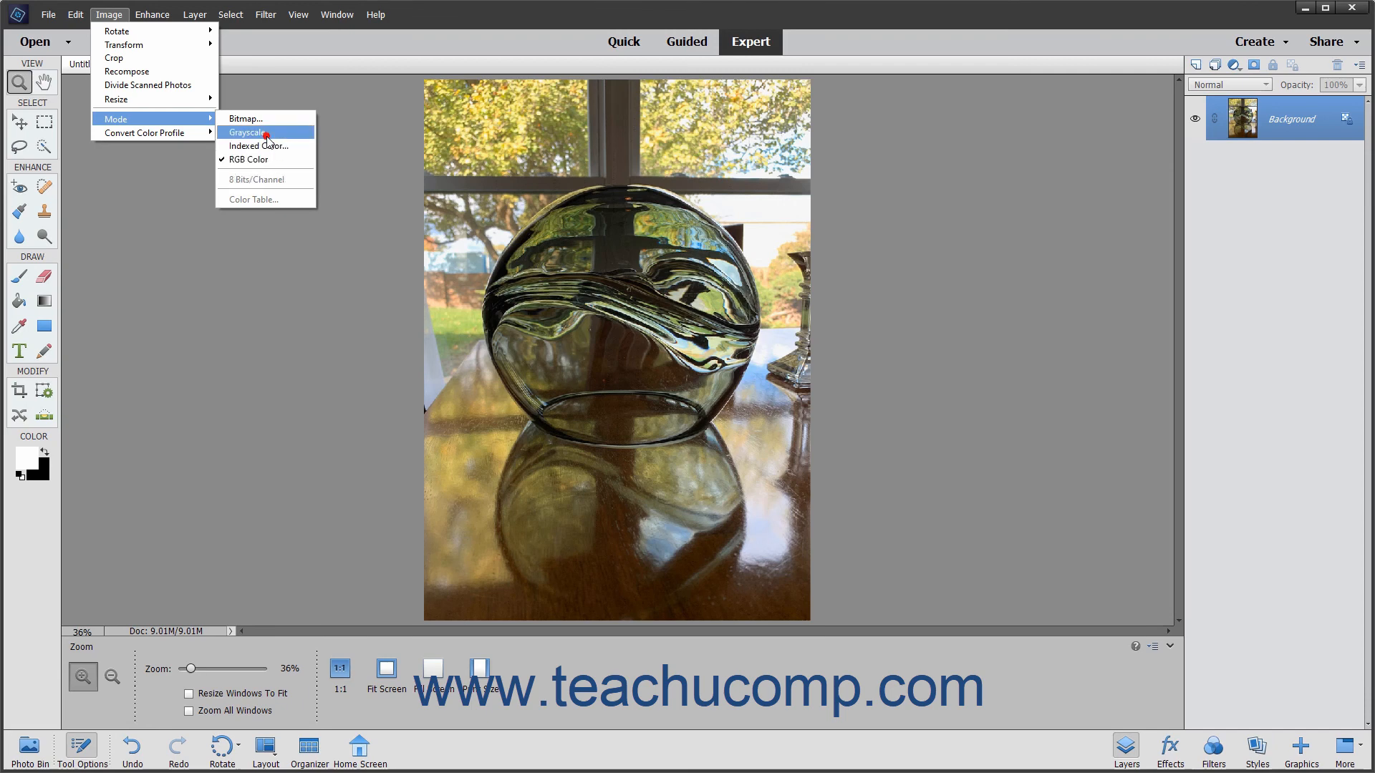
Request Grayscale mode for the flattened photo, reaching the Discard color information? prompt.
click(246, 133)
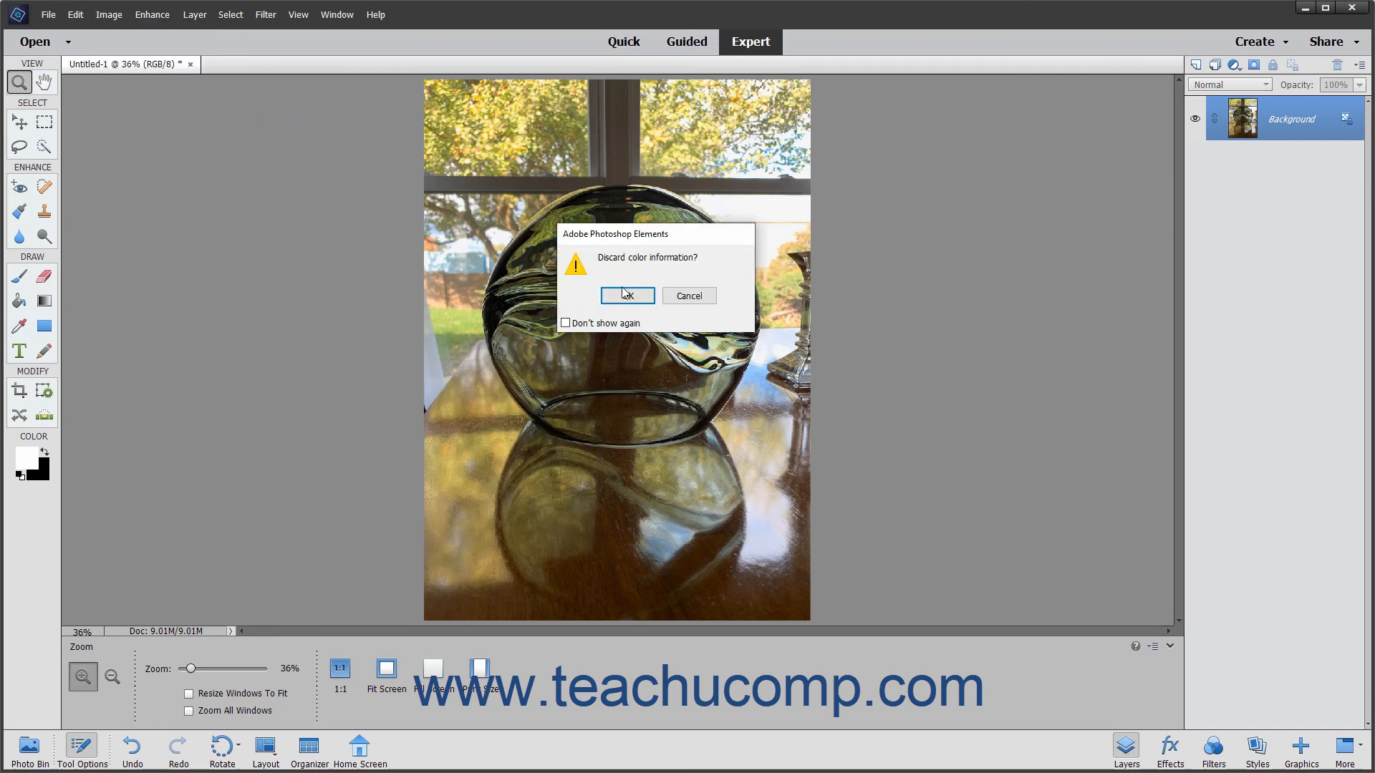